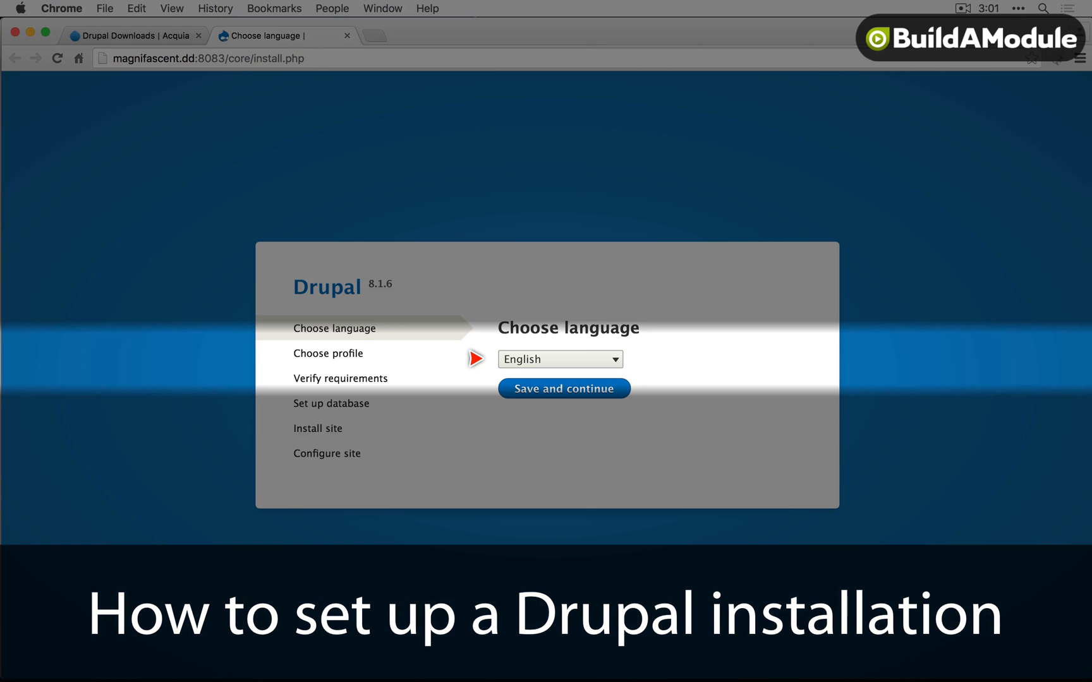
Continue with English and the Standard profile to reach Database configuration
click(562, 388)
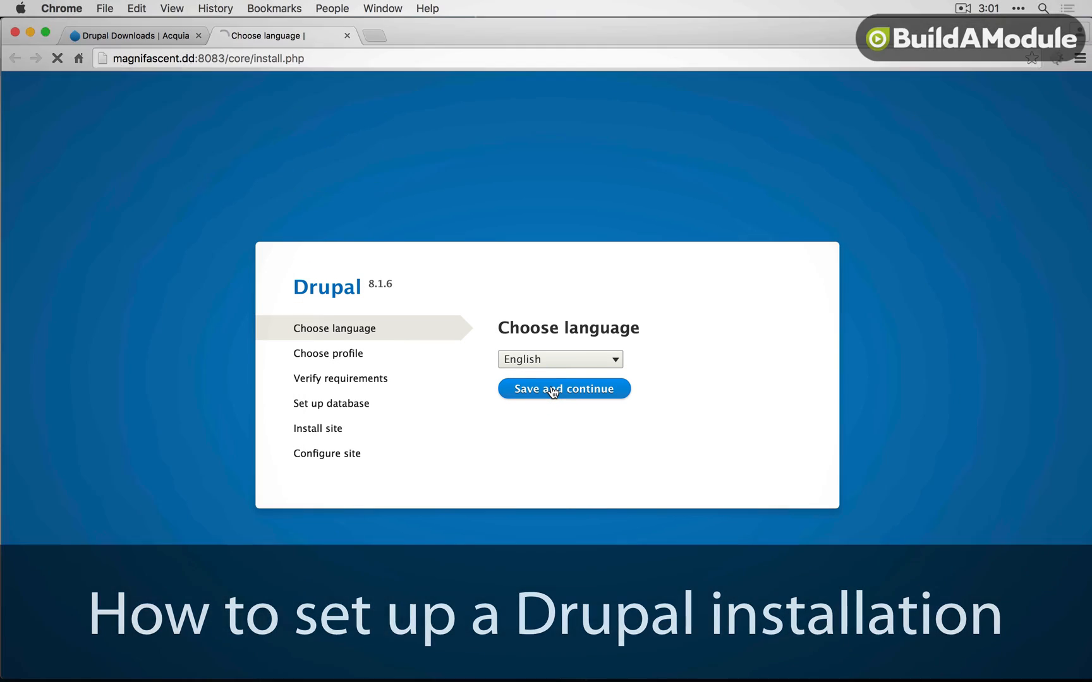
click(564, 388)
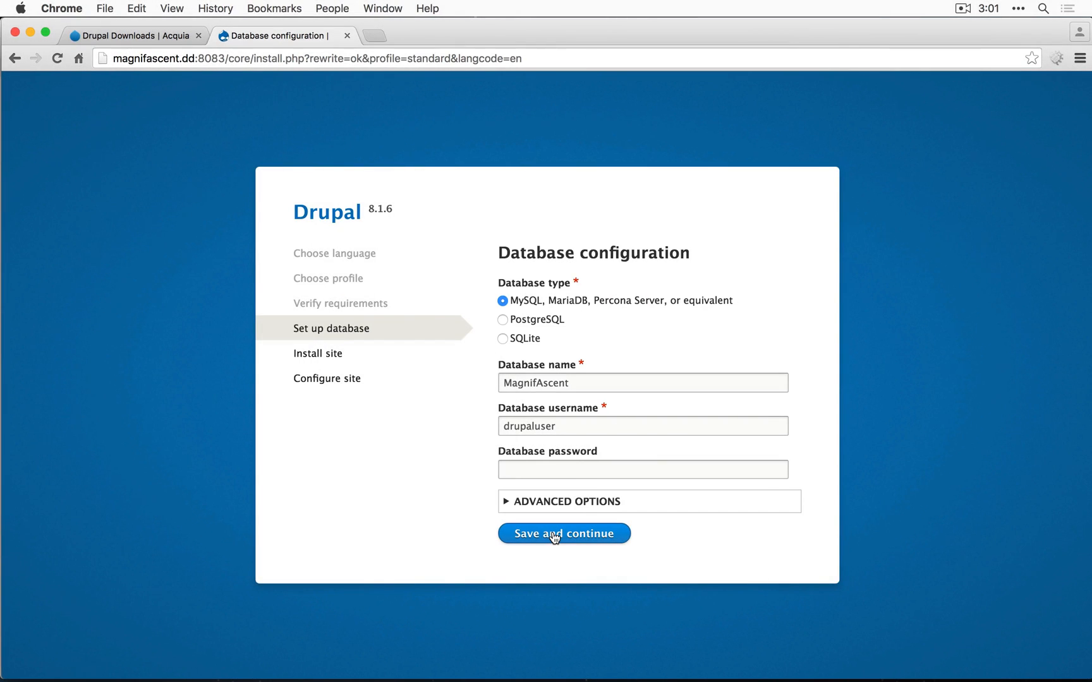
Accept the database settings (MagnifAscent, drupaluser) and continue to Configure site
click(563, 533)
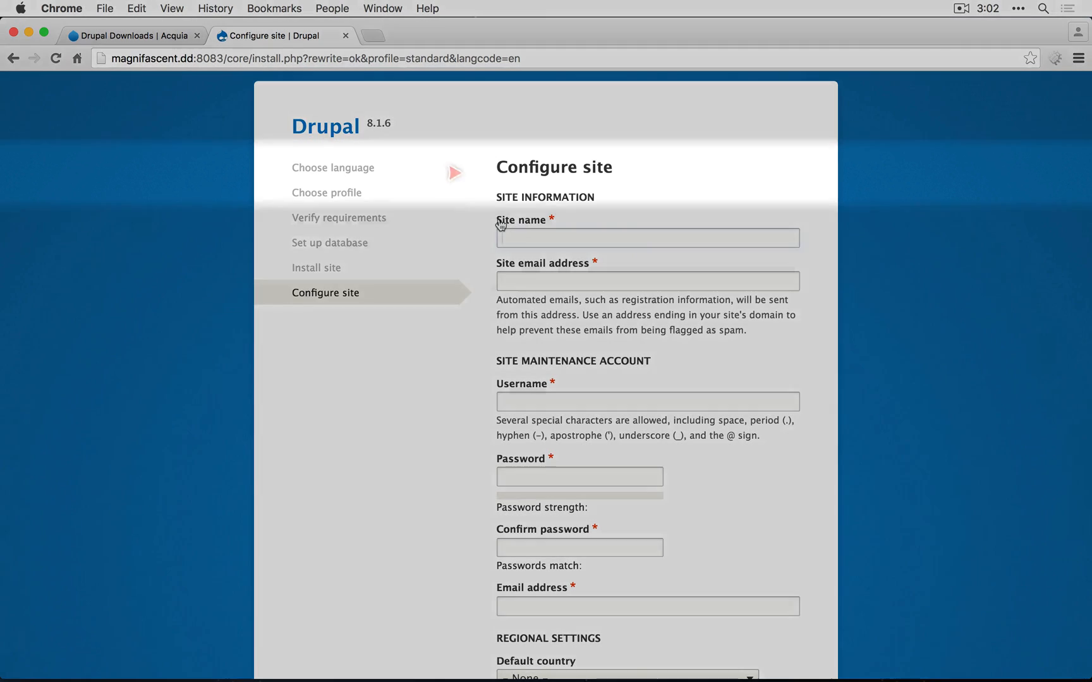
text(MagnifAscent)
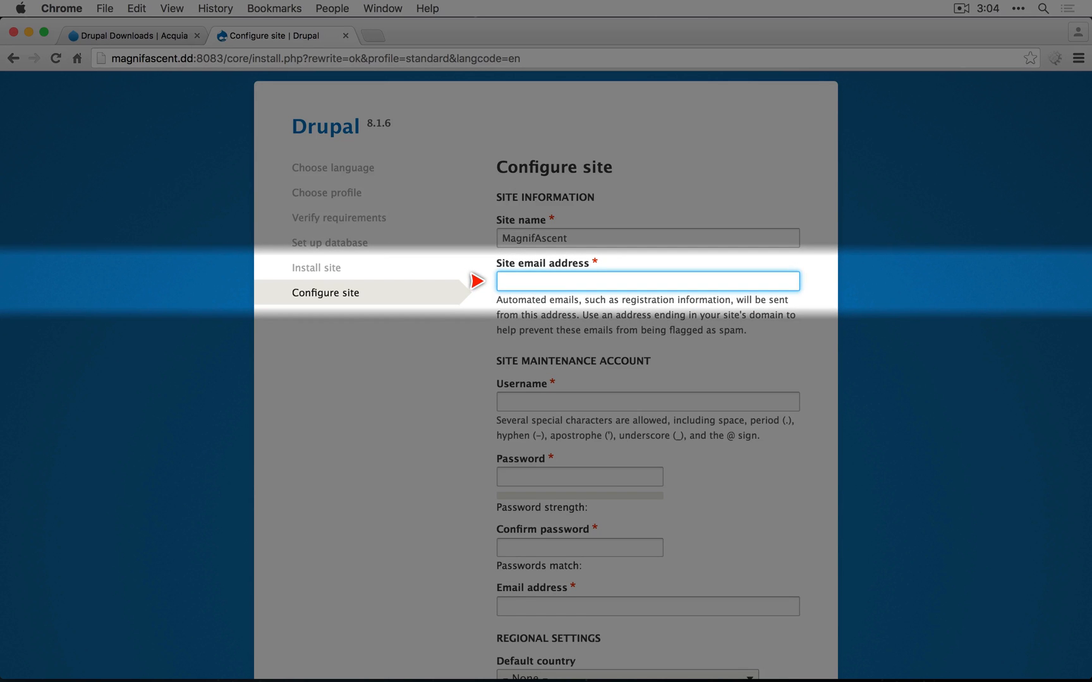
text(admin@exa)
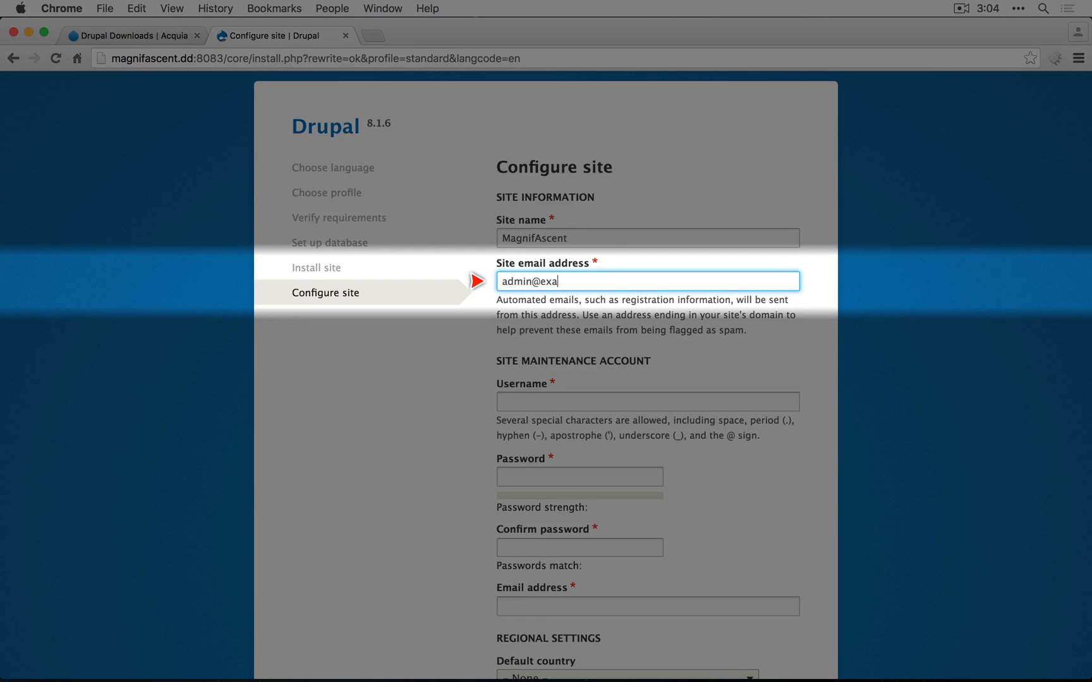
text(mple.com)
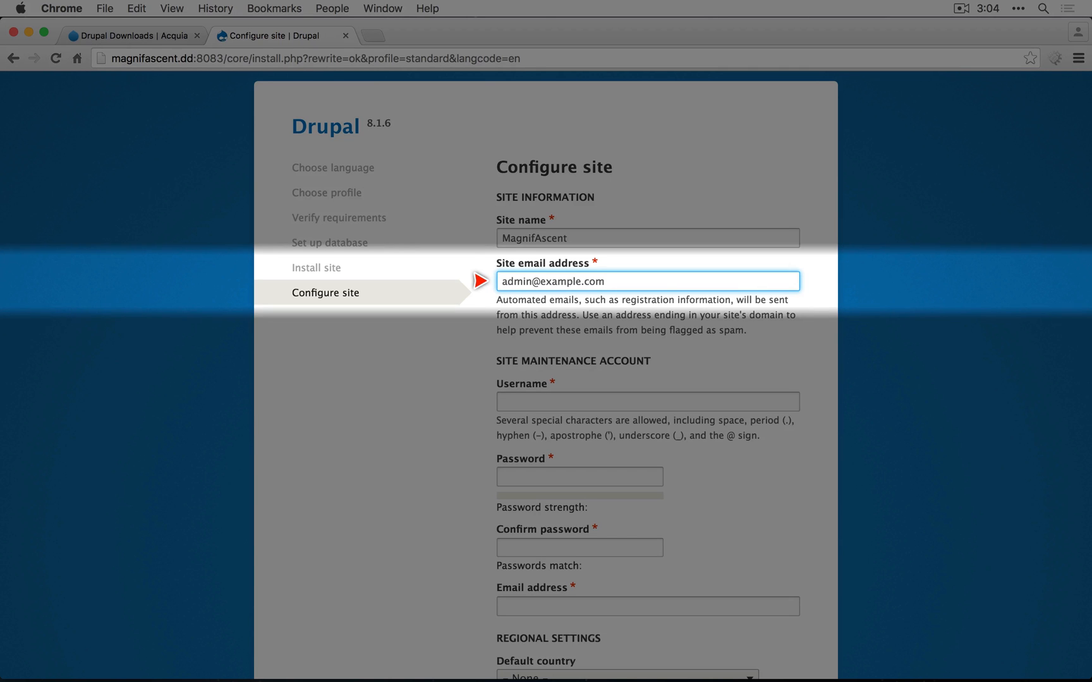
click(647, 401)
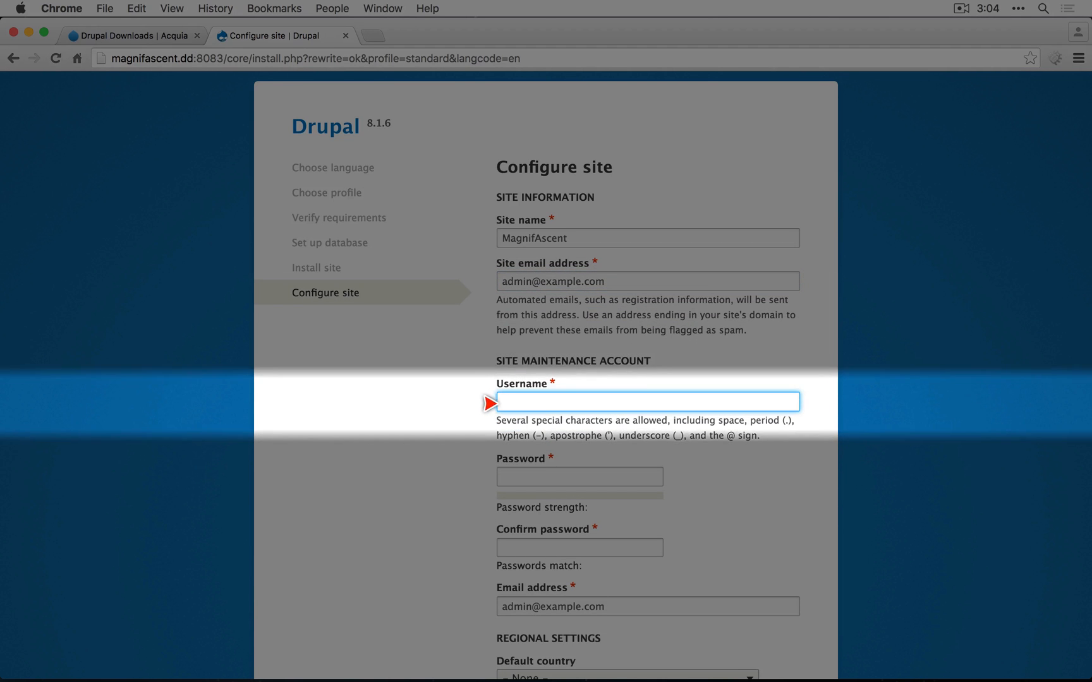
Enter admin as the maintenance account username with a confirmed password
click(646, 400)
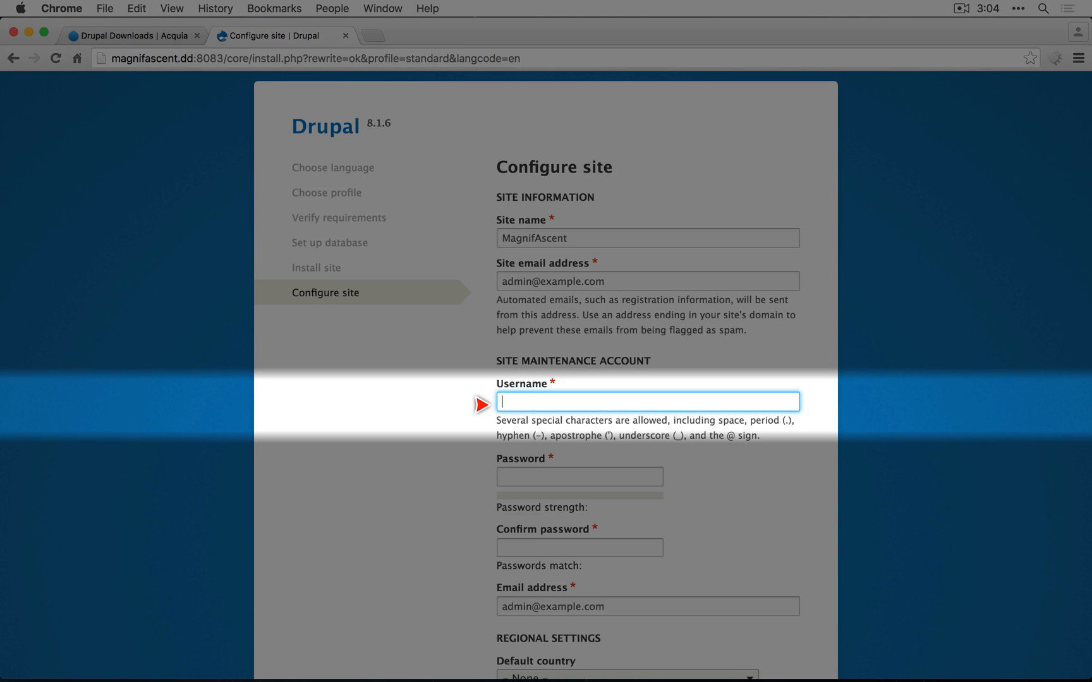
text(admin)
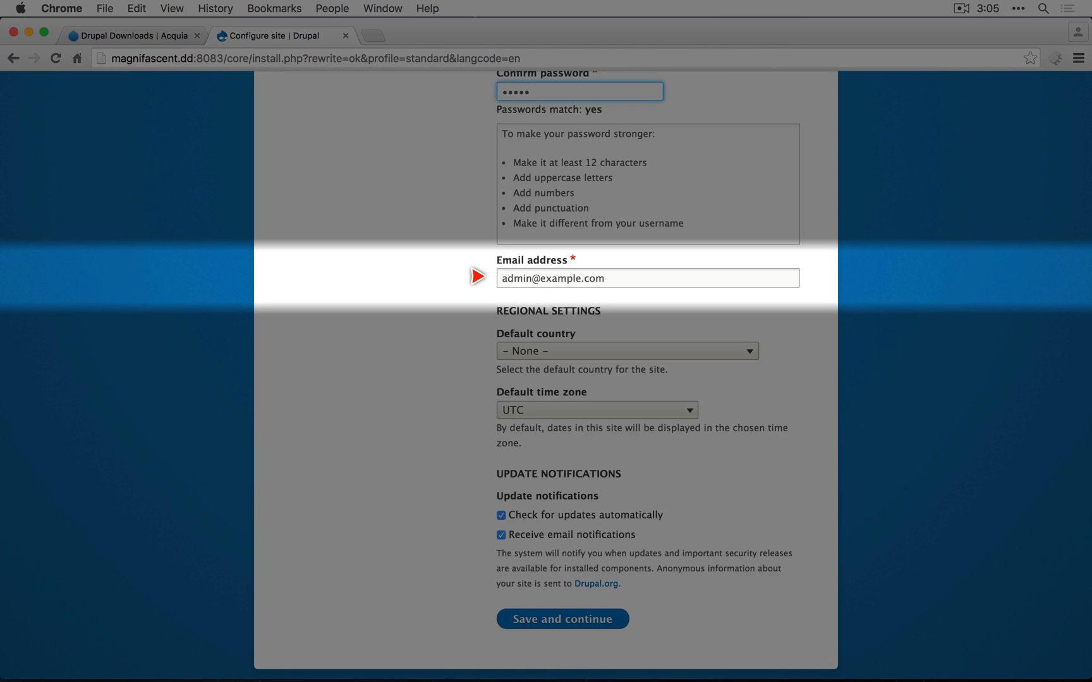
Set United States as default country and finish installing, reaching the MagnifAscent front page
click(579, 91)
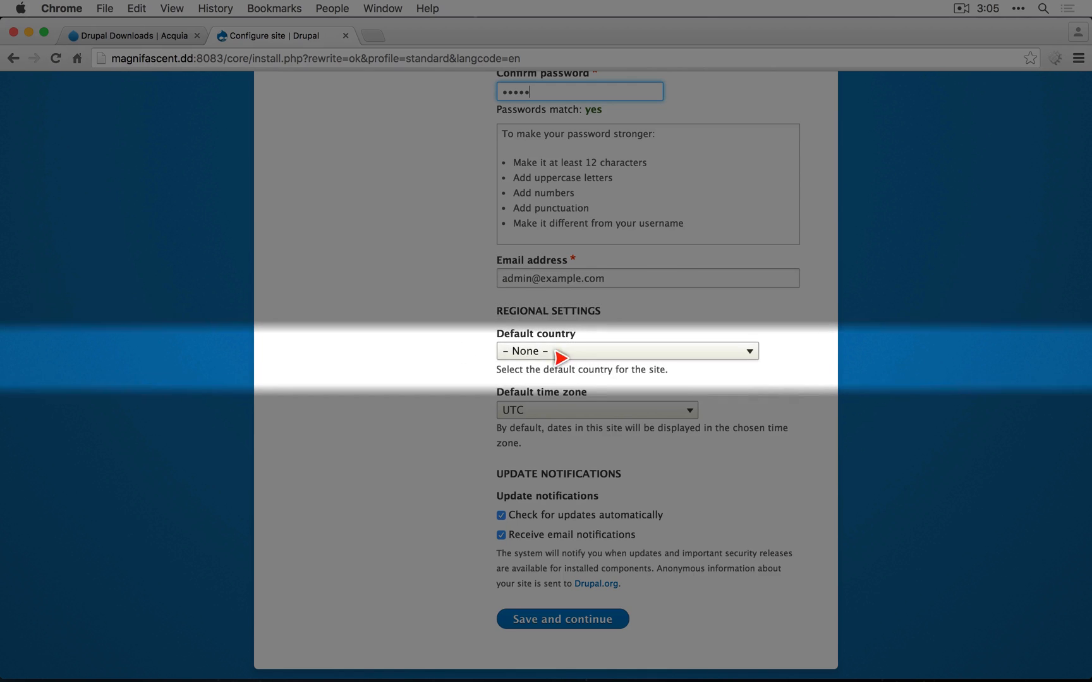
click(625, 351)
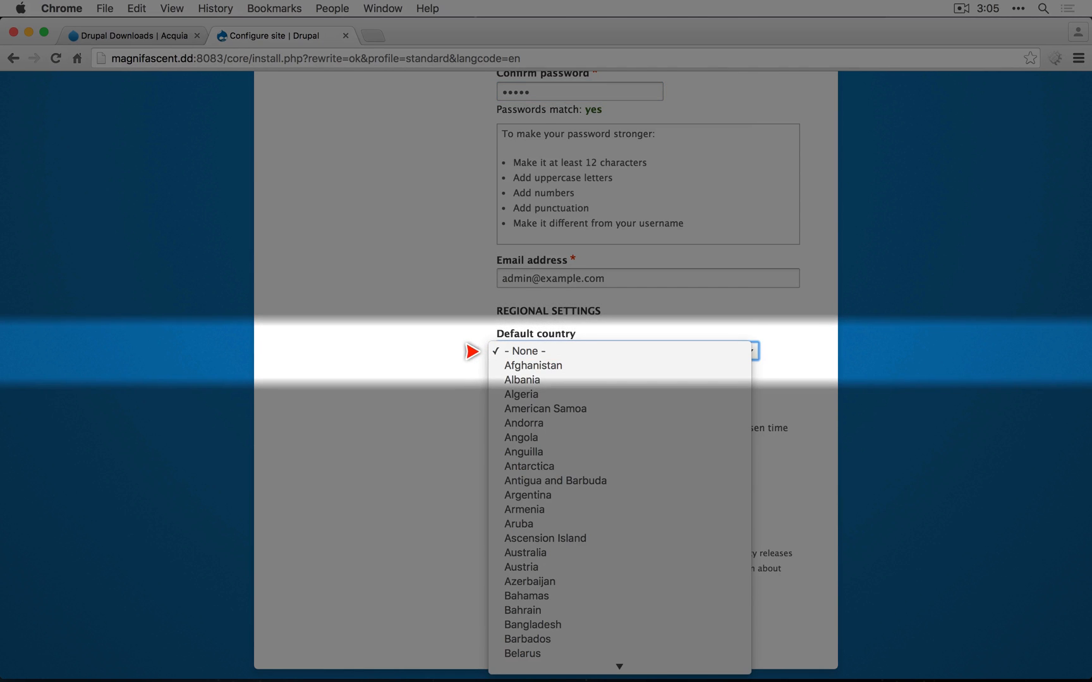
click(625, 350)
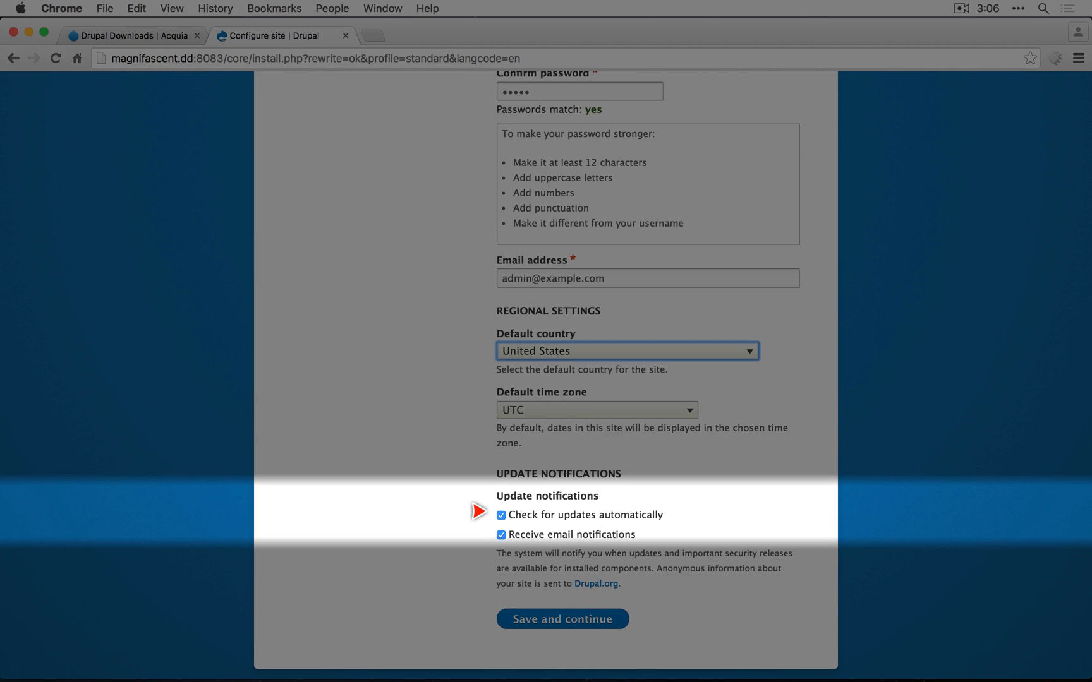
click(562, 619)
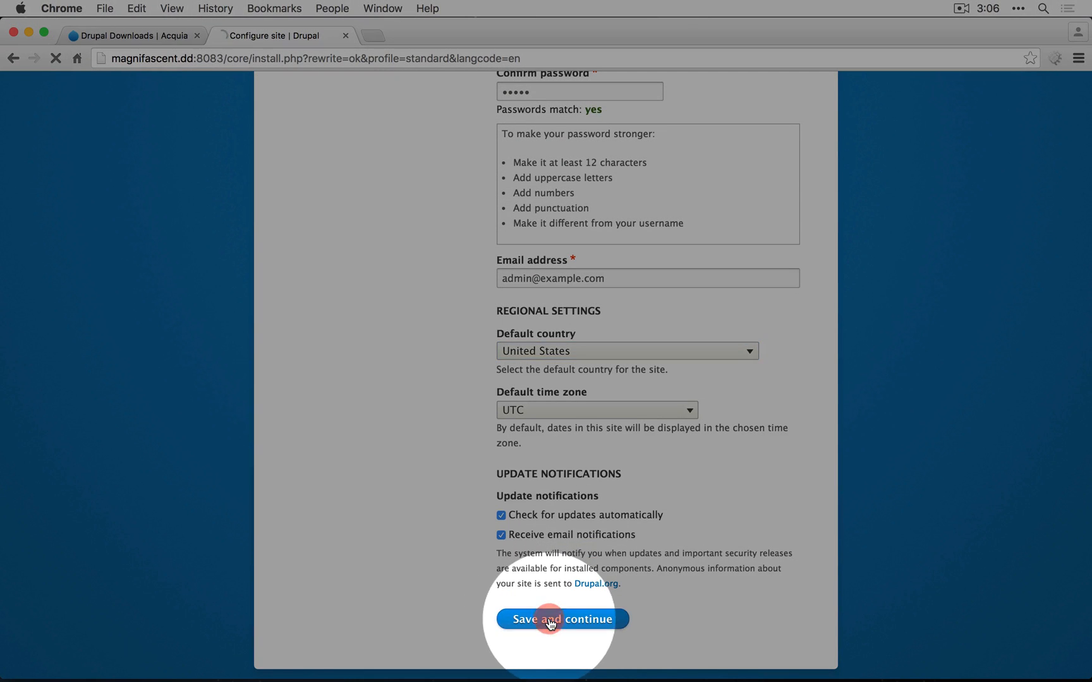
click(561, 619)
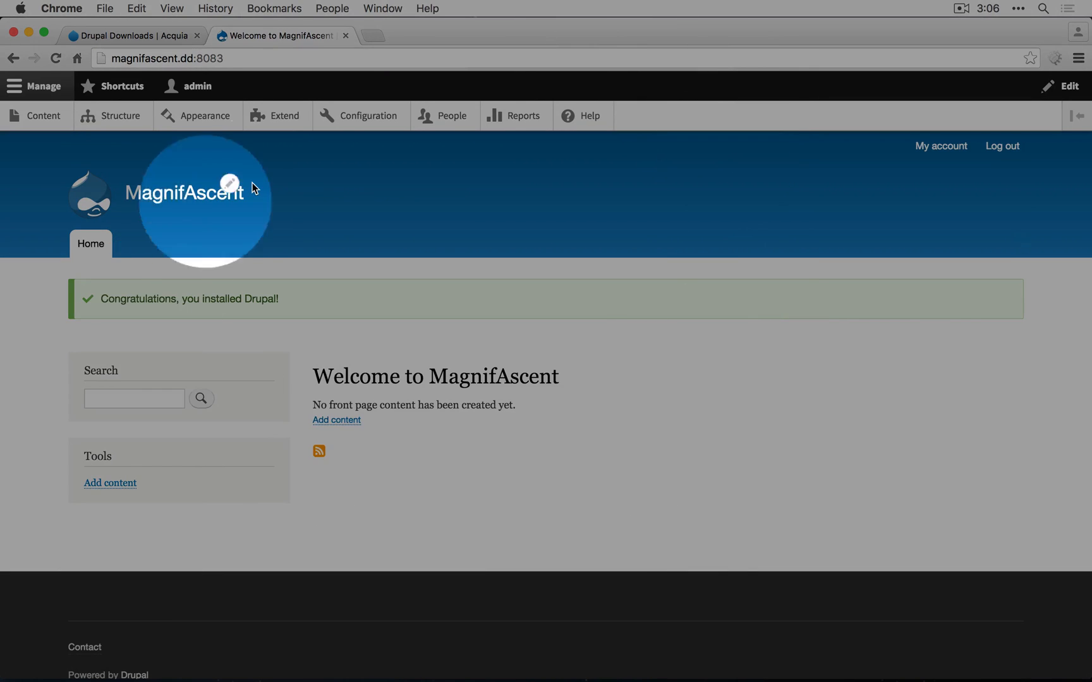